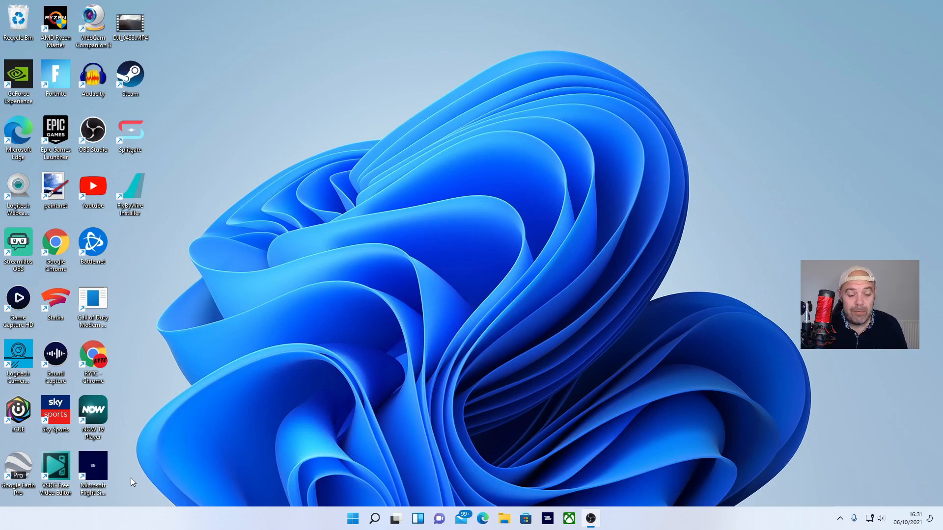
Step: Search Windows for "sn" and launch Snipping Tool from the results
click(374, 519)
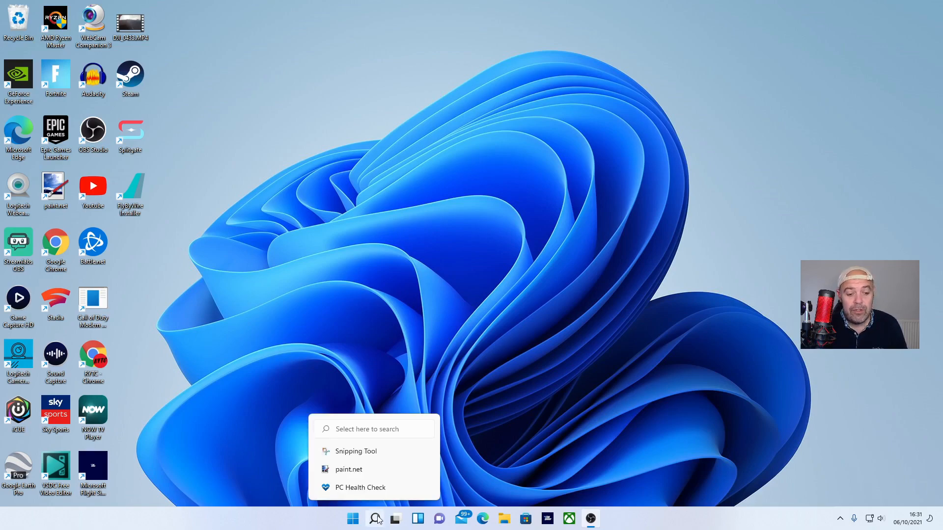
click(377, 518)
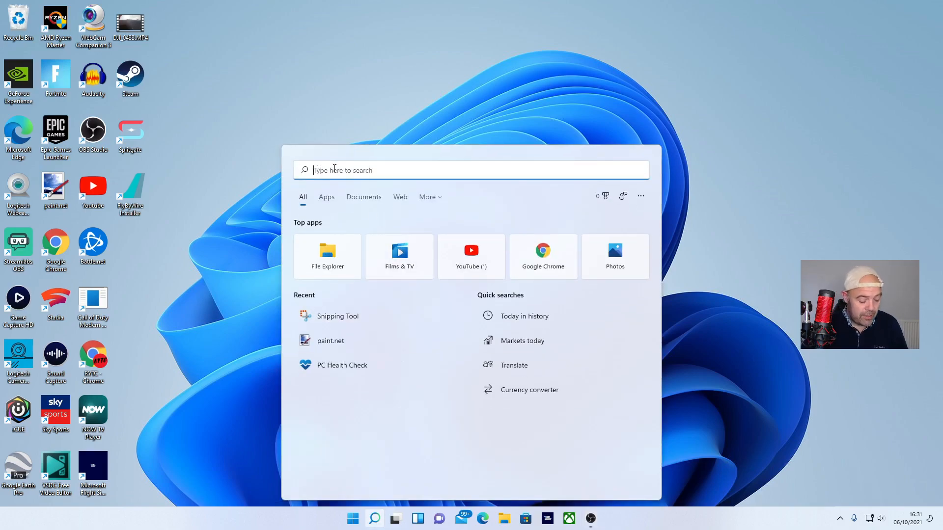
text(sn)
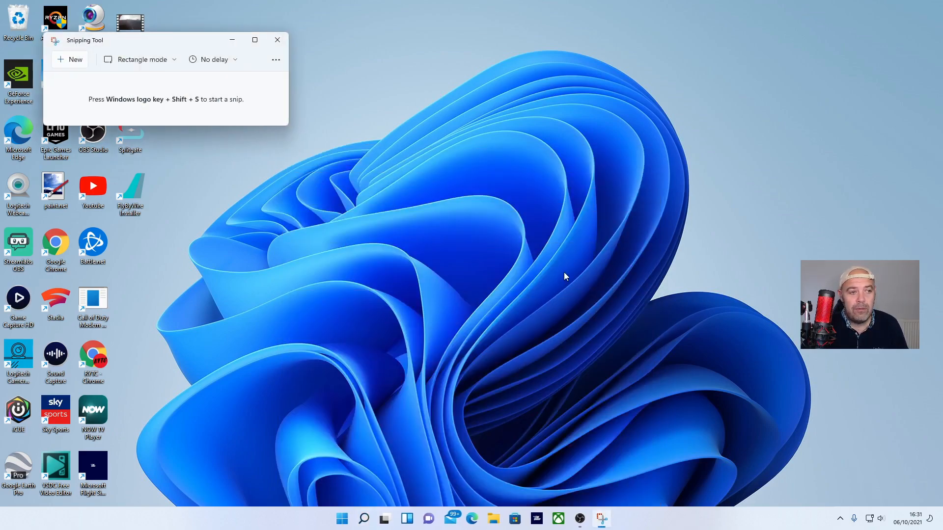
mouse_move(419, 294)
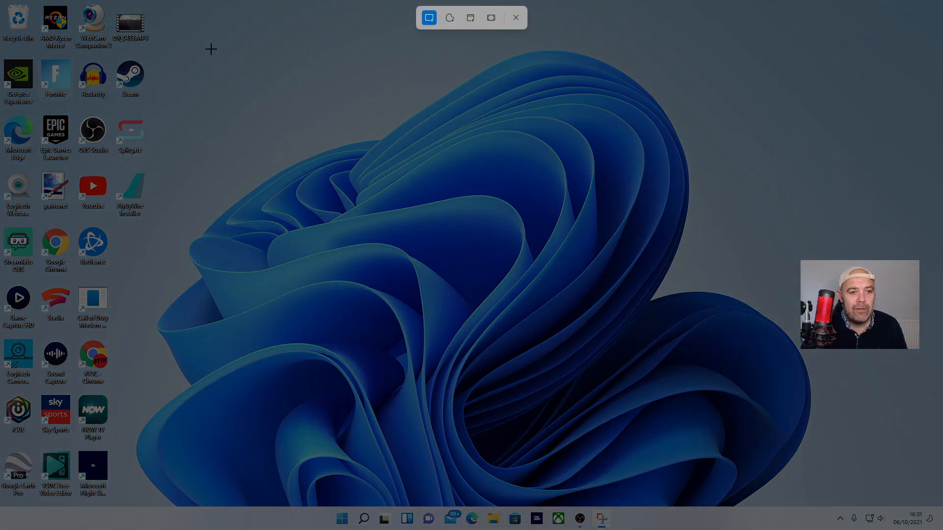
Step: Drag a rectangular snip over the wallpaper area of the desktop
drag(210, 50, 325, 264)
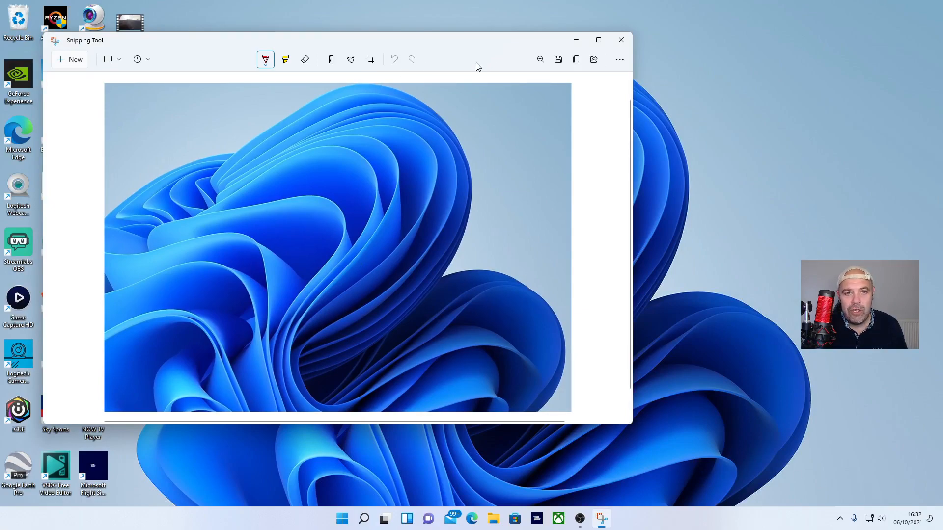
mouse_move(558, 59)
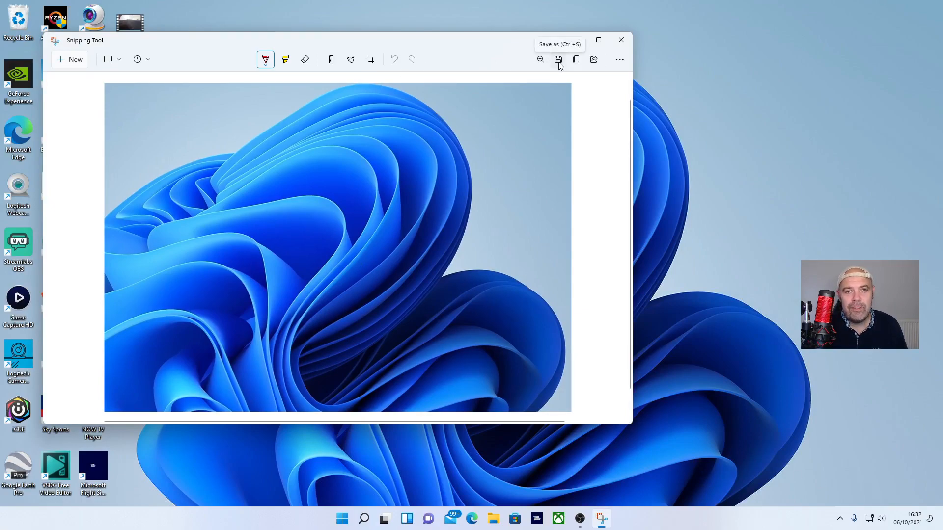
Step: Save the wallpaper snip as a PNG in the Saved Pictures folder
click(558, 59)
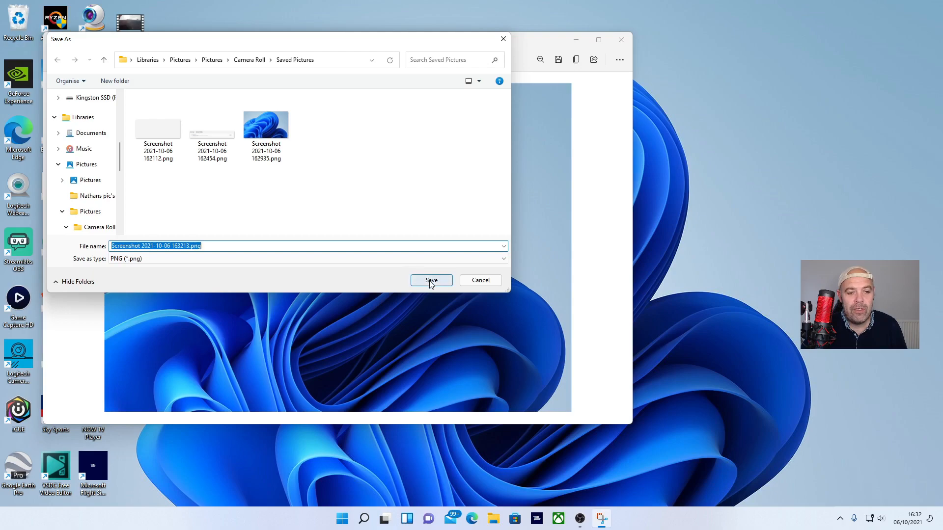
click(430, 280)
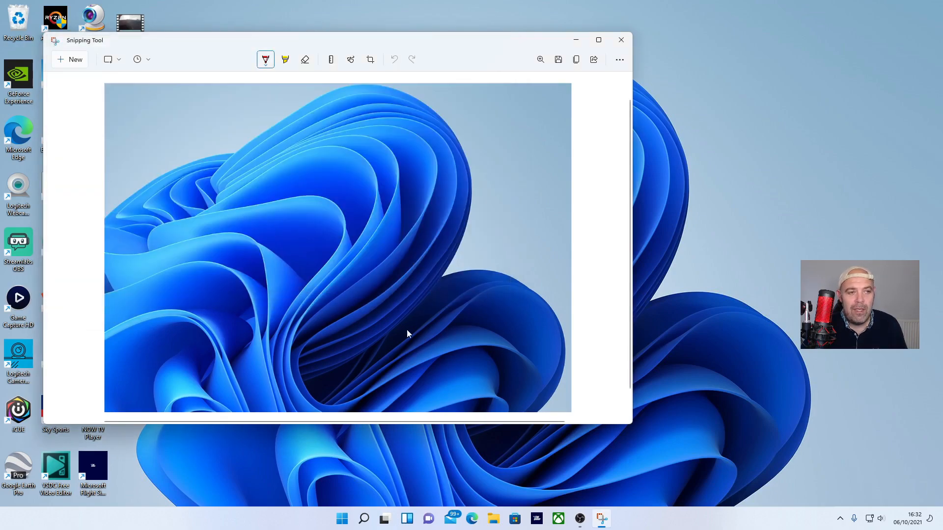